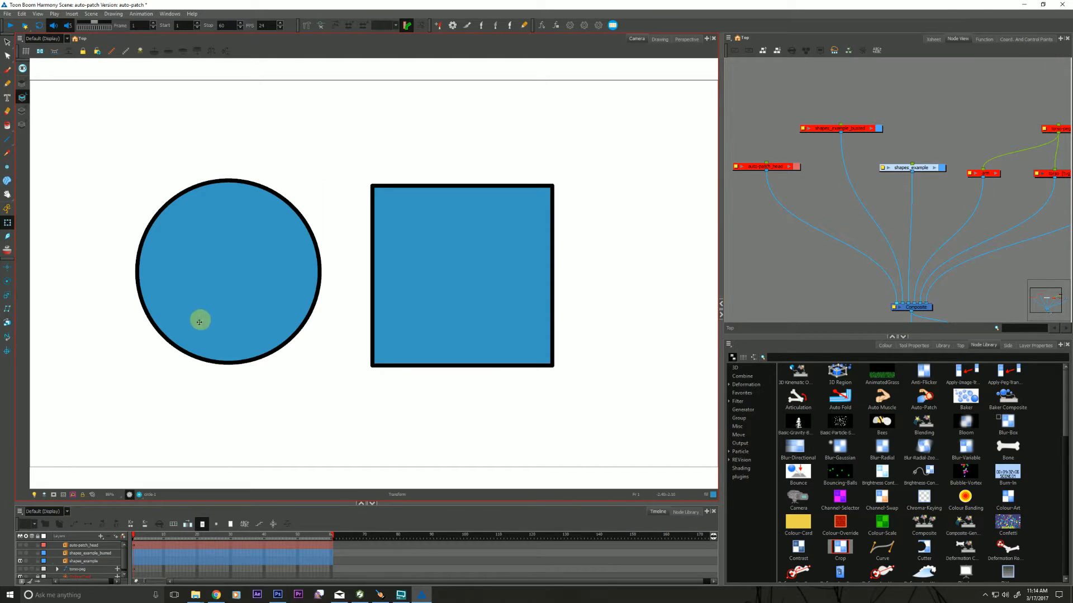
- Move the circle up and overlap it onto the square's top left so they share one outline
click(199, 322)
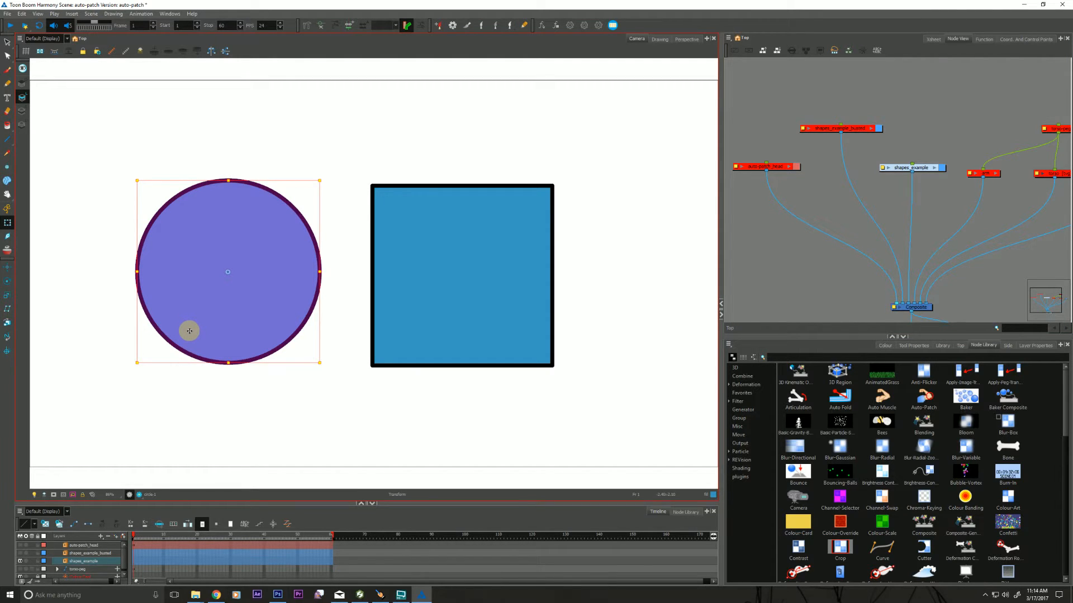
drag(189, 330, 205, 322)
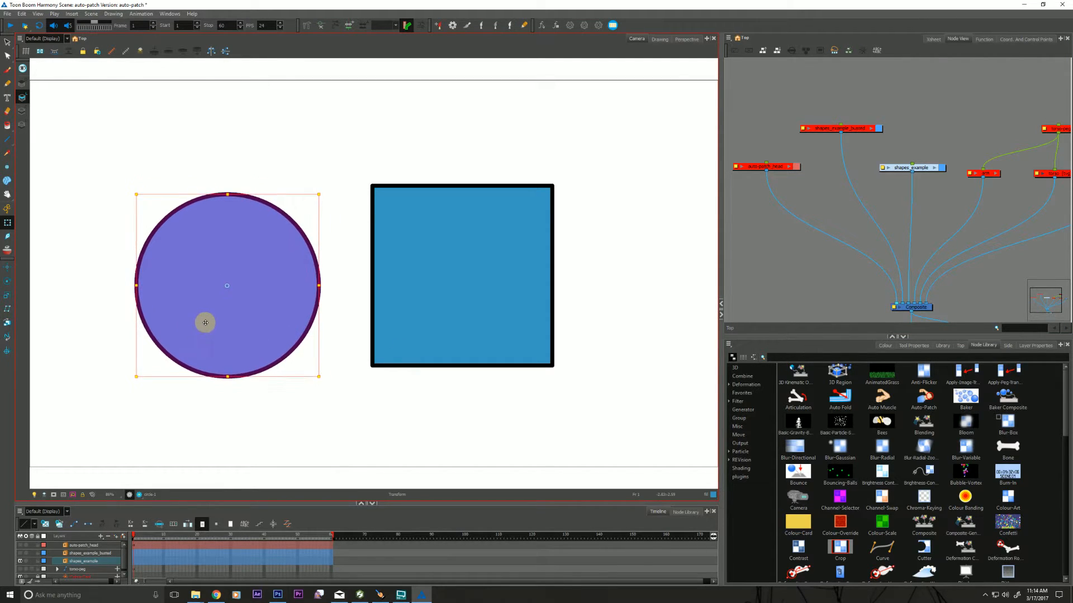
drag(204, 322, 249, 259)
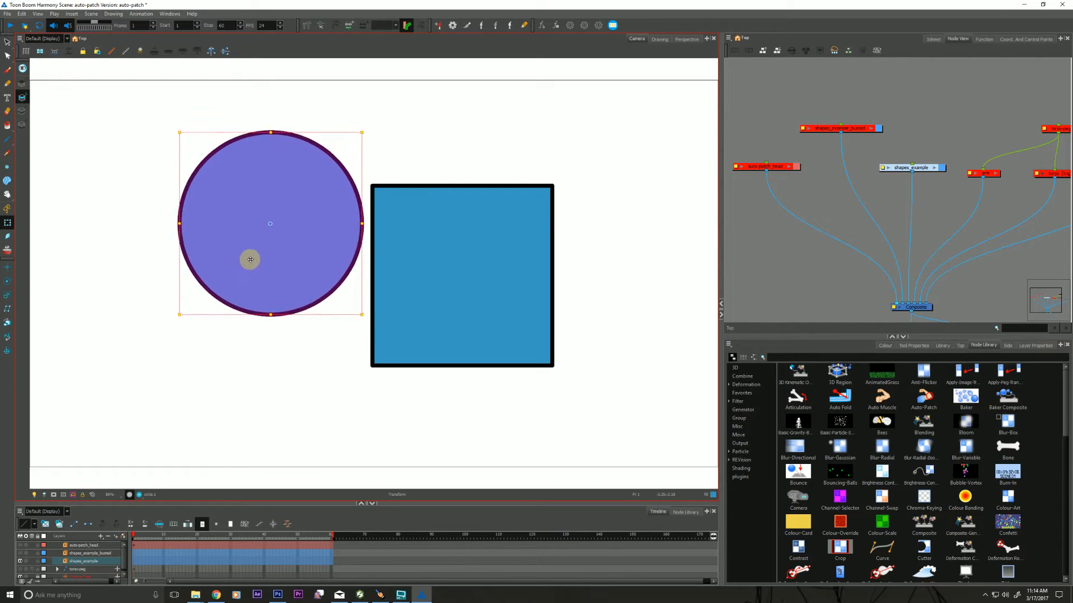
drag(249, 258, 333, 244)
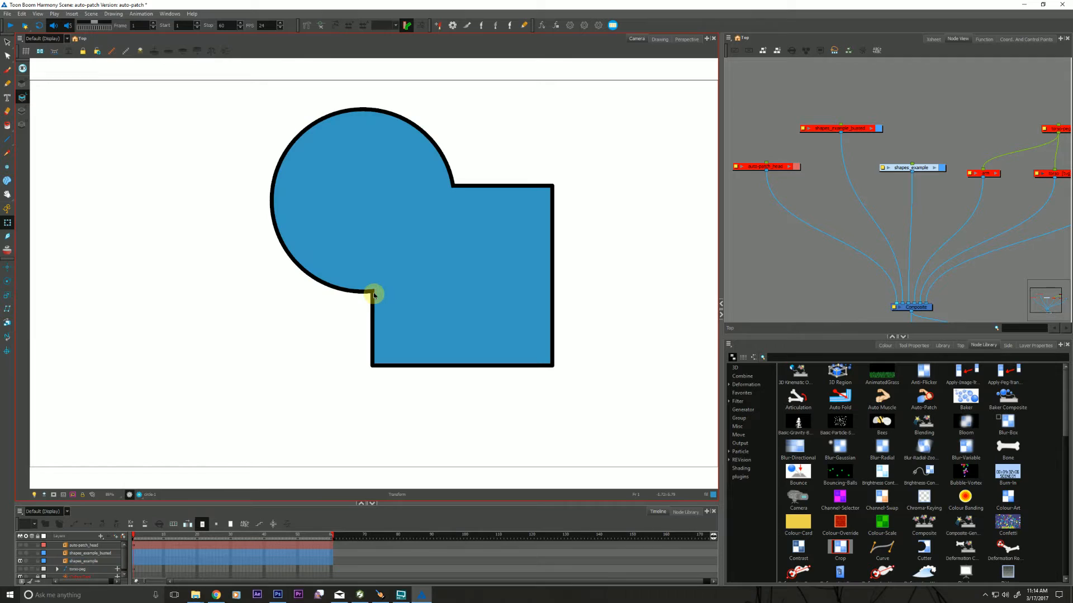
- Return the circle beside the square and enter the shapes_example group network
click(374, 293)
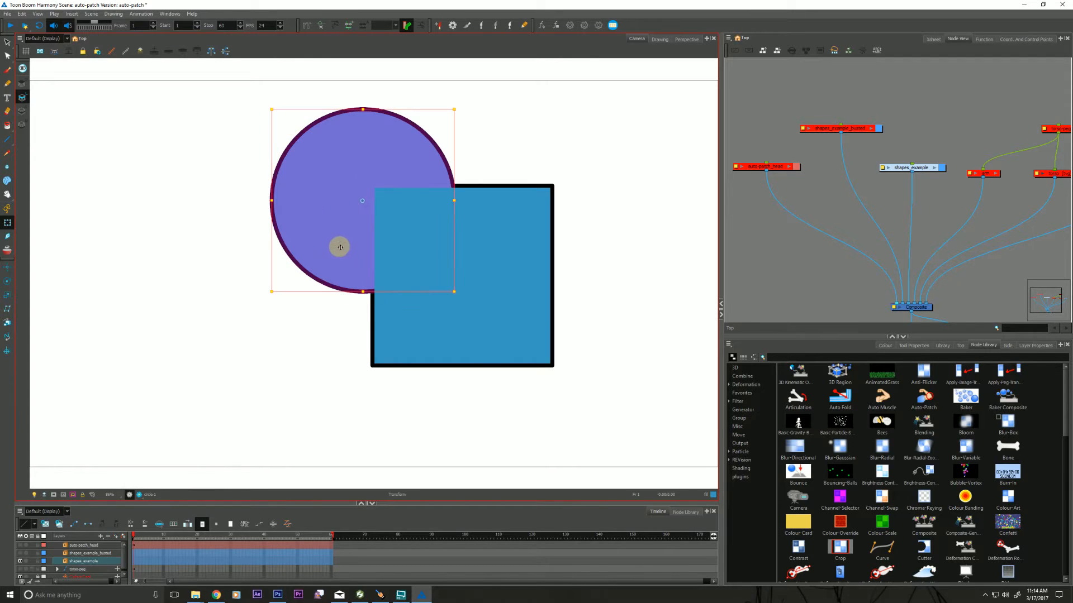
drag(339, 246, 207, 303)
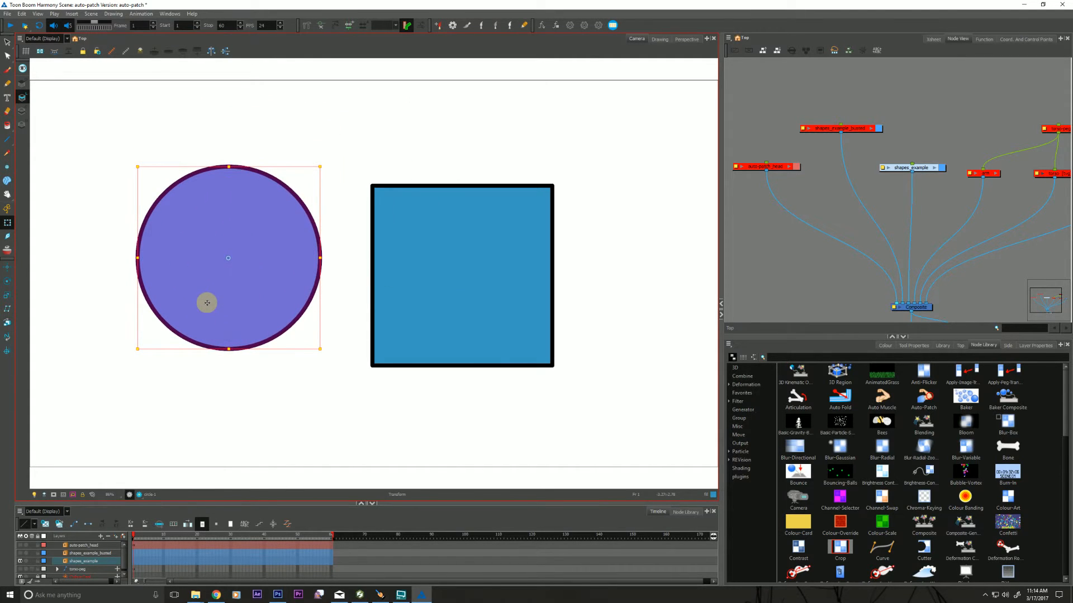
double_click(912, 167)
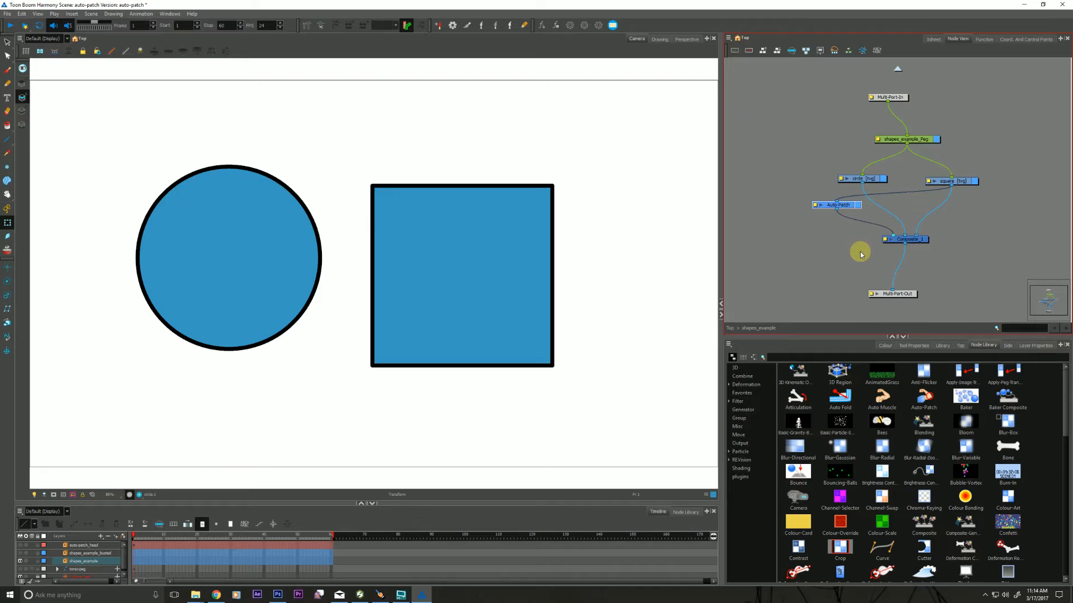
mouse_move(856, 251)
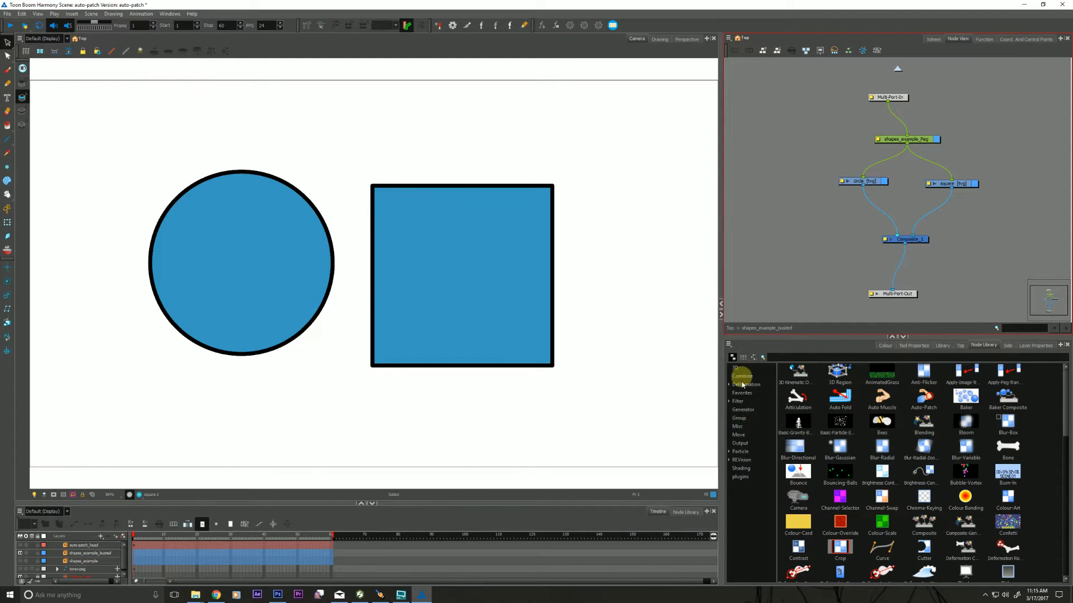
- Browse the Node Library categories to find the Auto-Patch node
click(737, 401)
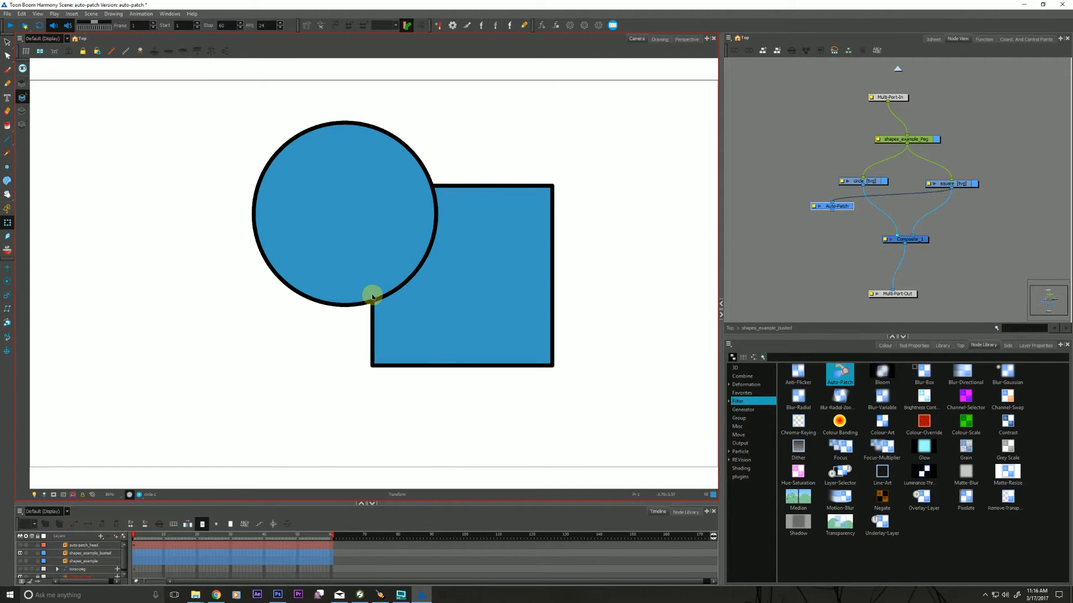
click(371, 295)
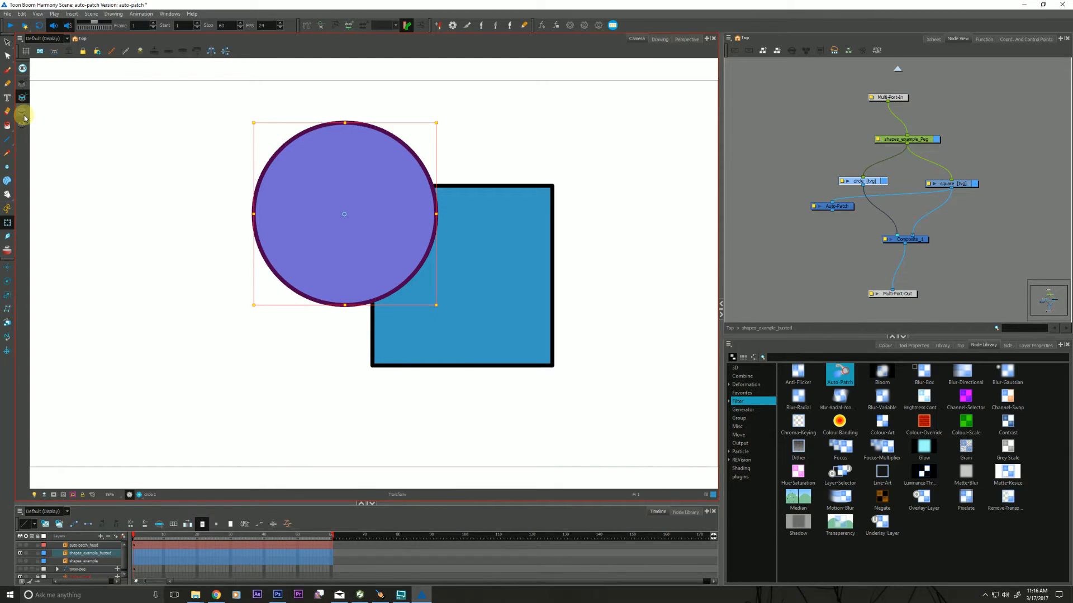
mouse_move(22, 112)
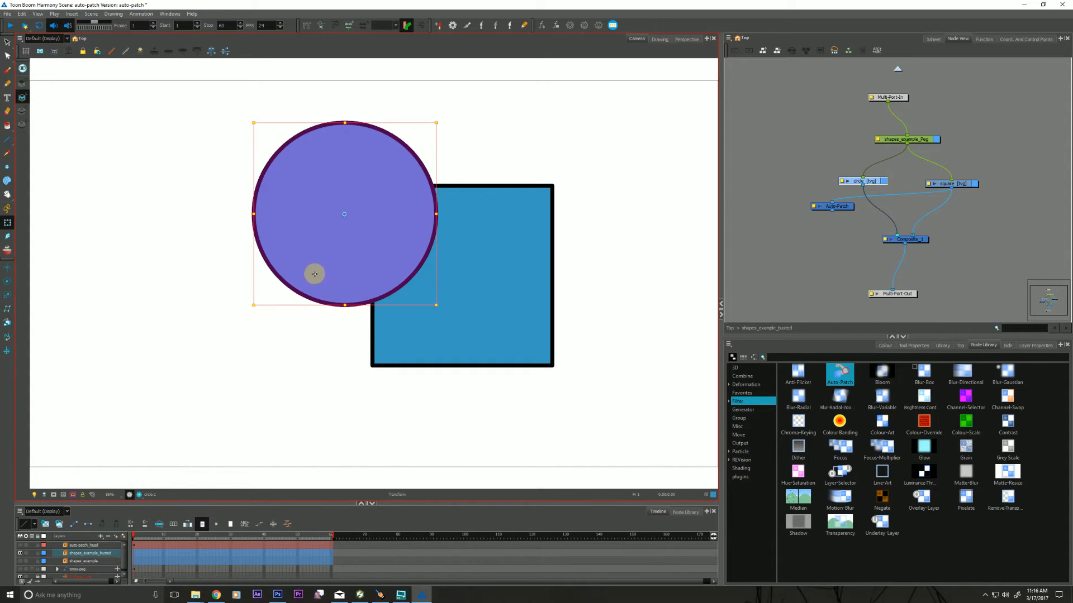
mouse_move(778, 276)
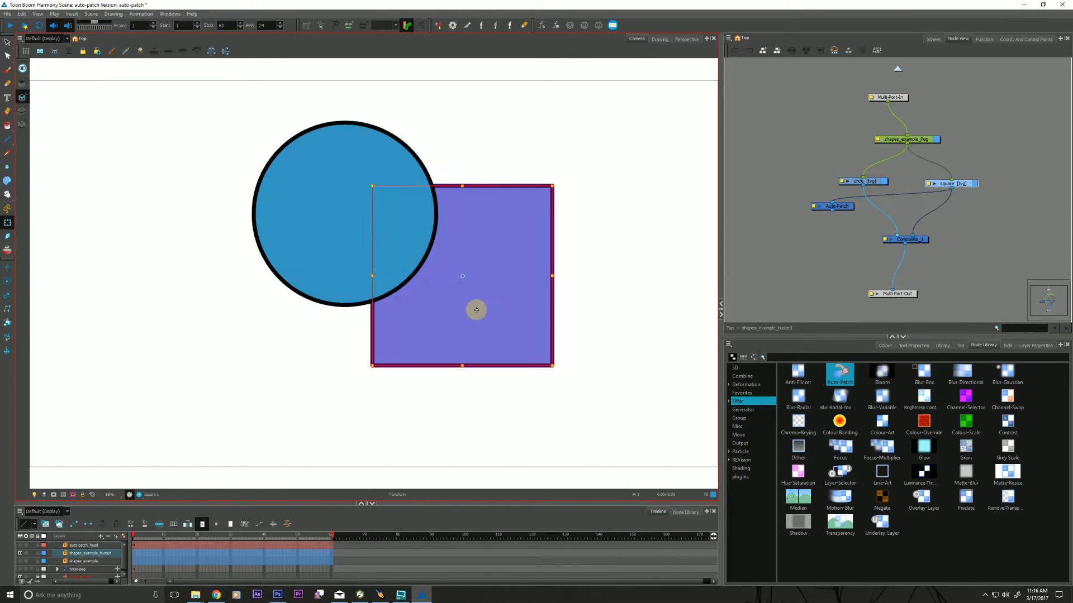
mouse_move(320, 266)
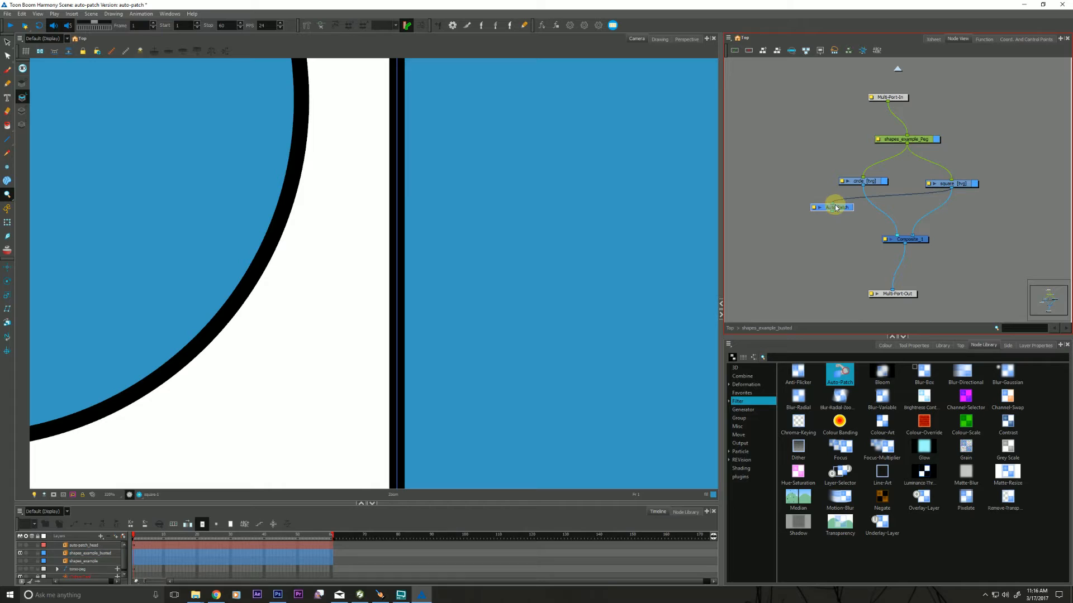
- Move Auto-Patch out of the chain and insert a Colour-Override node from Favorites after the circle
drag(834, 206, 767, 198)
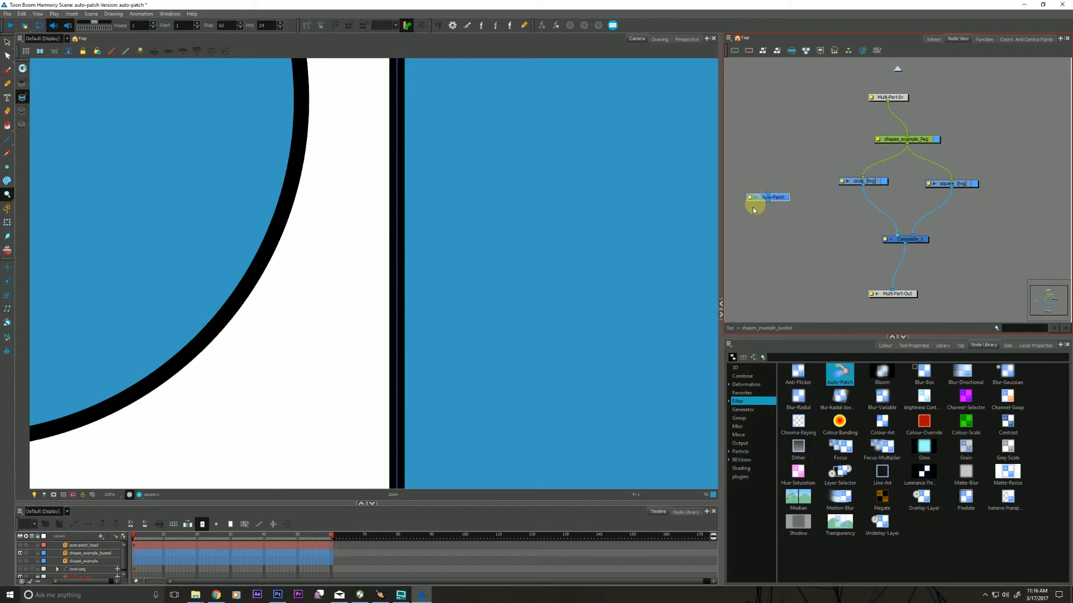
click(743, 392)
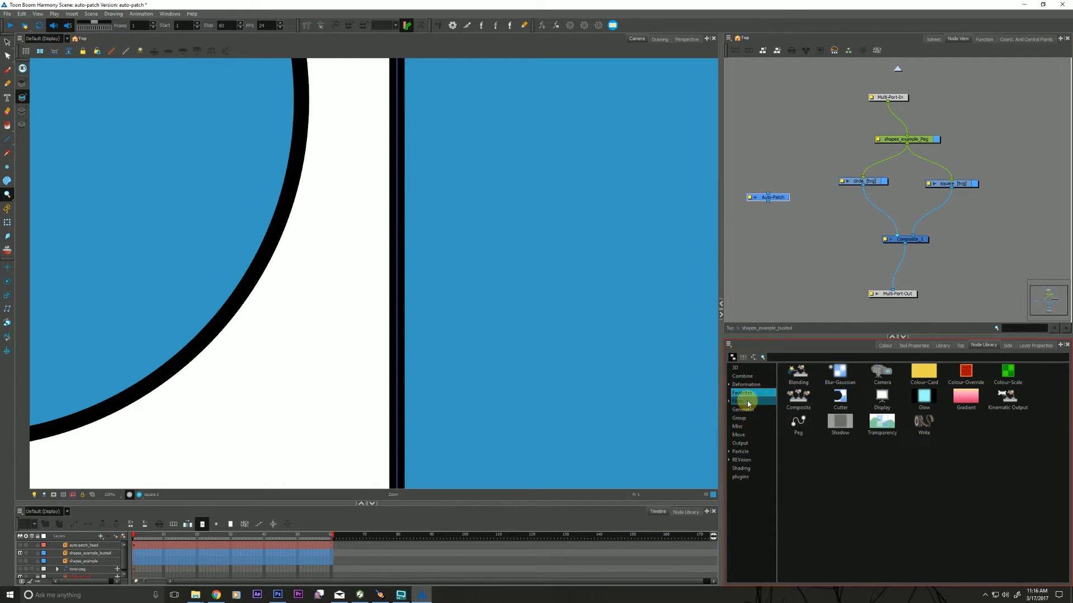
drag(965, 371, 835, 210)
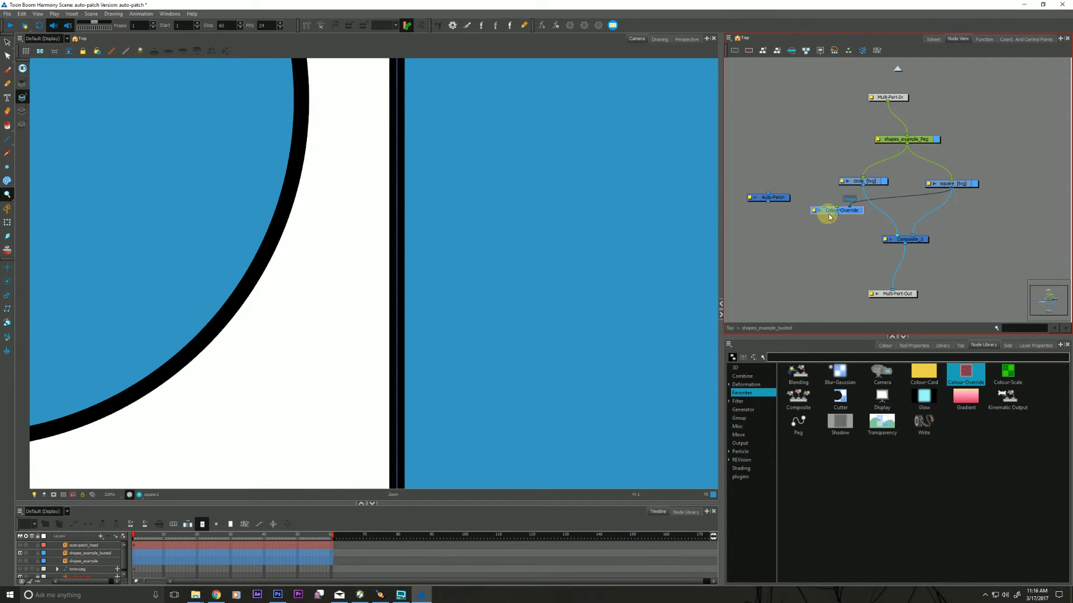
- Set the Colour-Override to render only the shapes palette fill colour
double_click(837, 210)
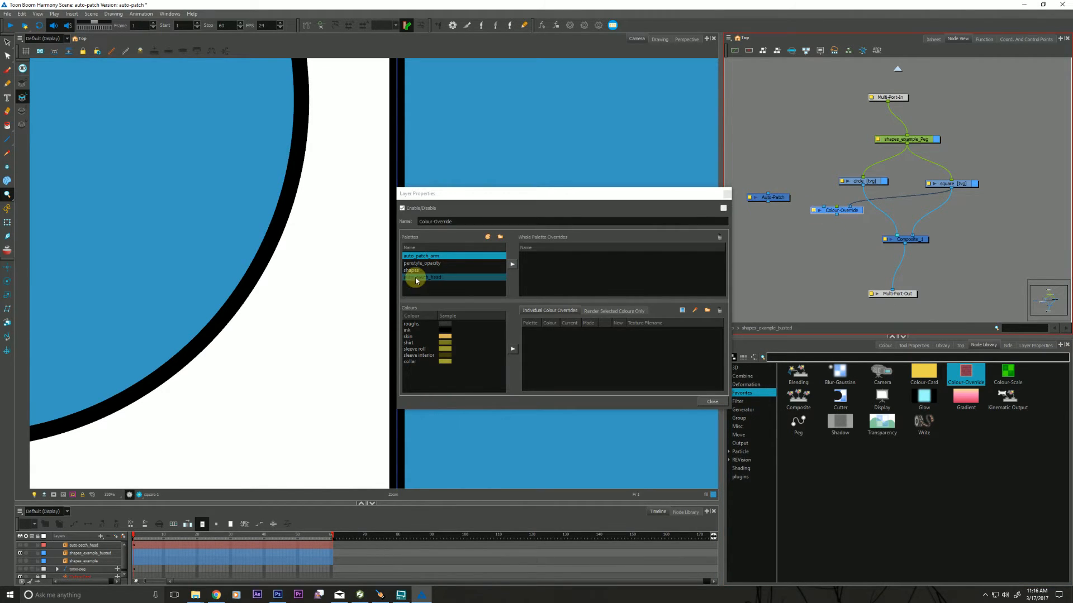
click(561, 322)
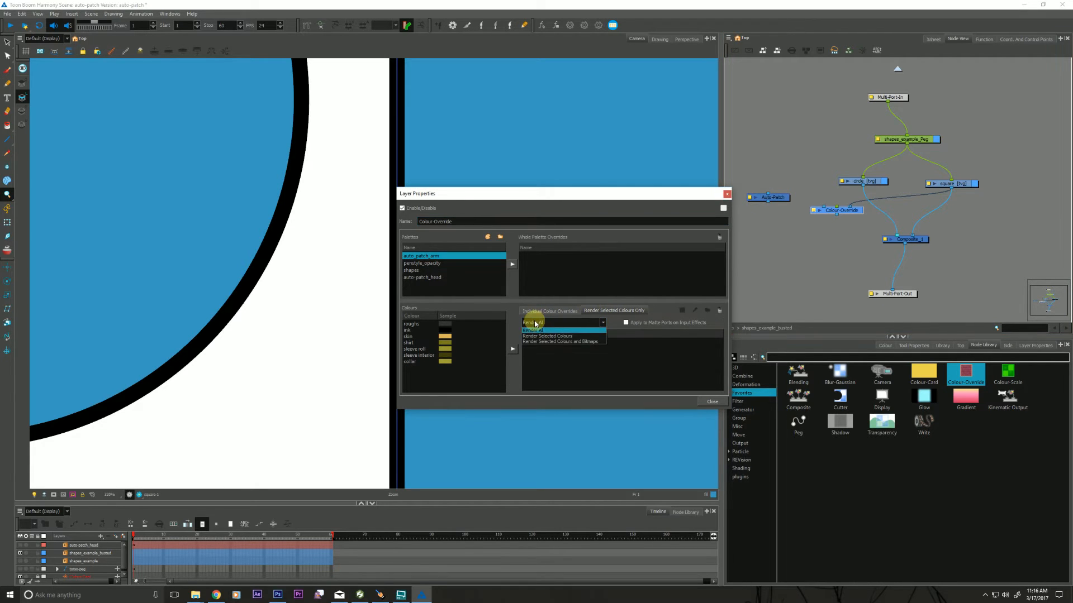
click(411, 269)
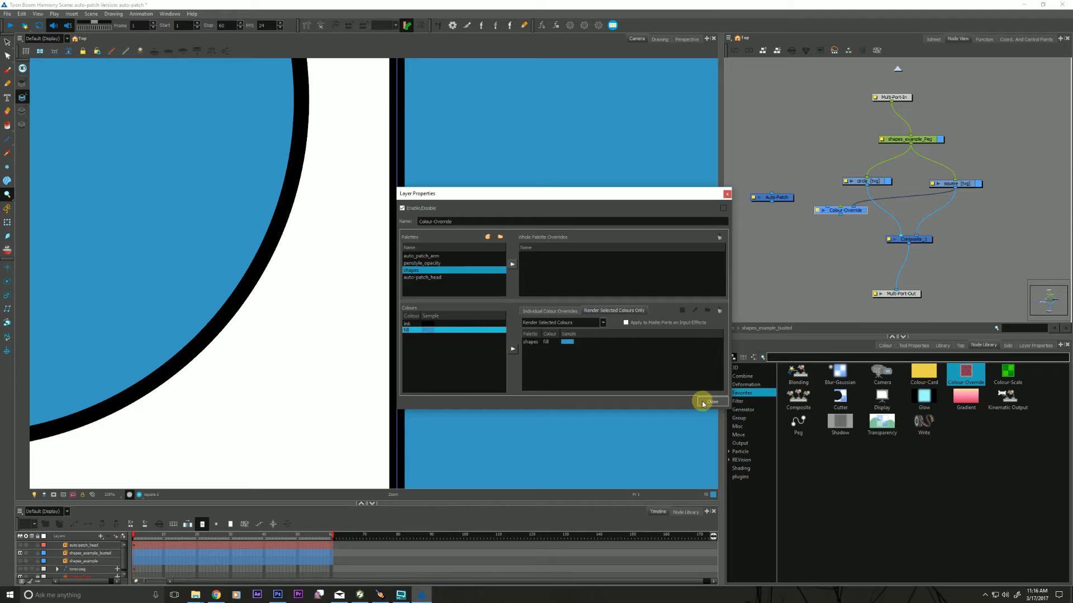
click(710, 401)
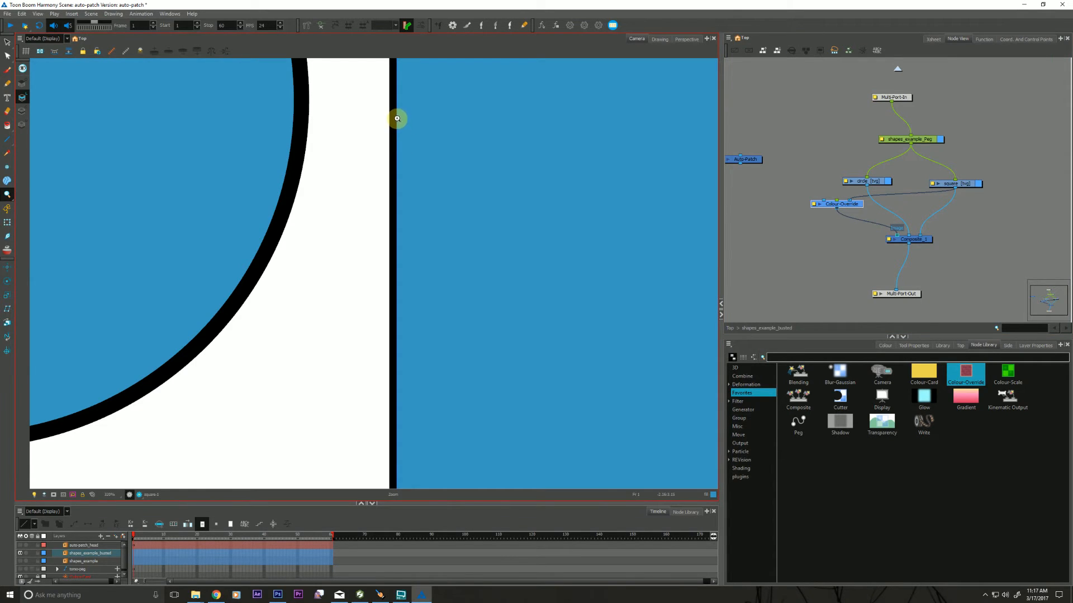
mouse_move(402, 328)
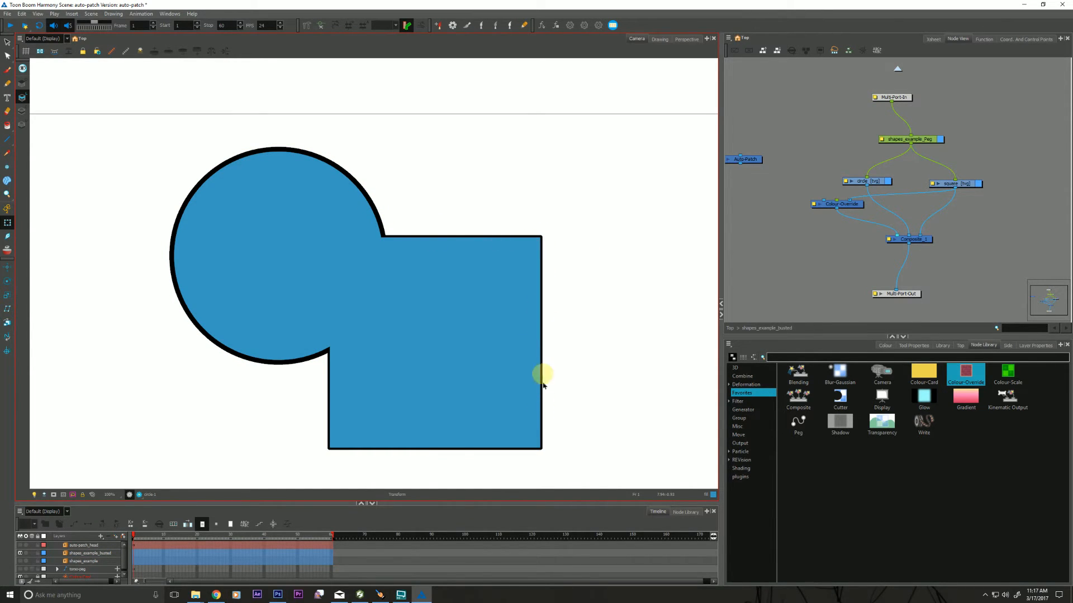
mouse_move(546, 398)
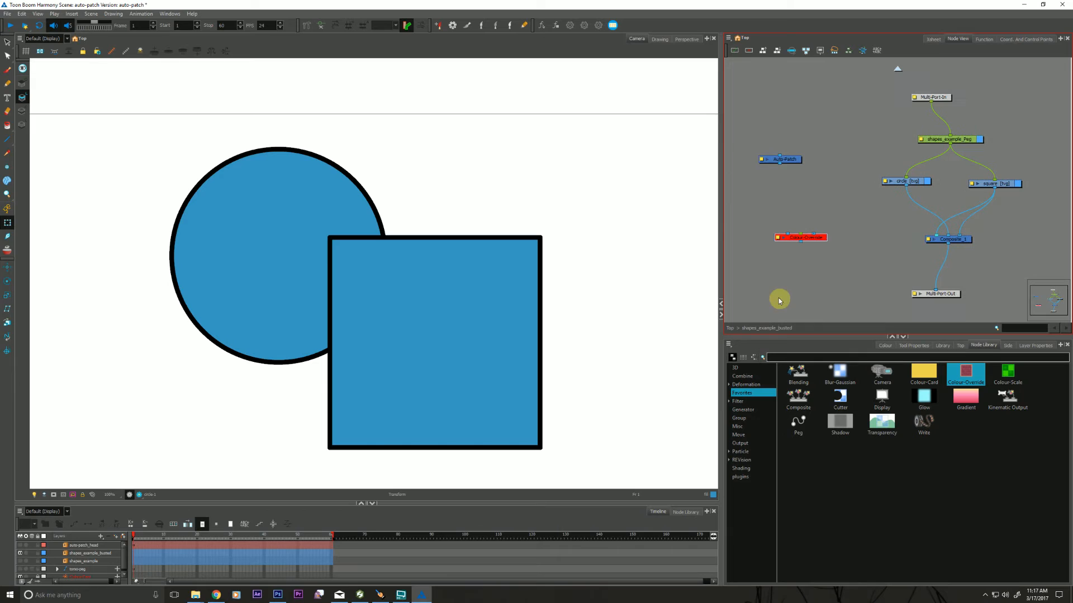
- Move the Colour-Override node aside so the square's full outline shows again
drag(780, 159, 912, 218)
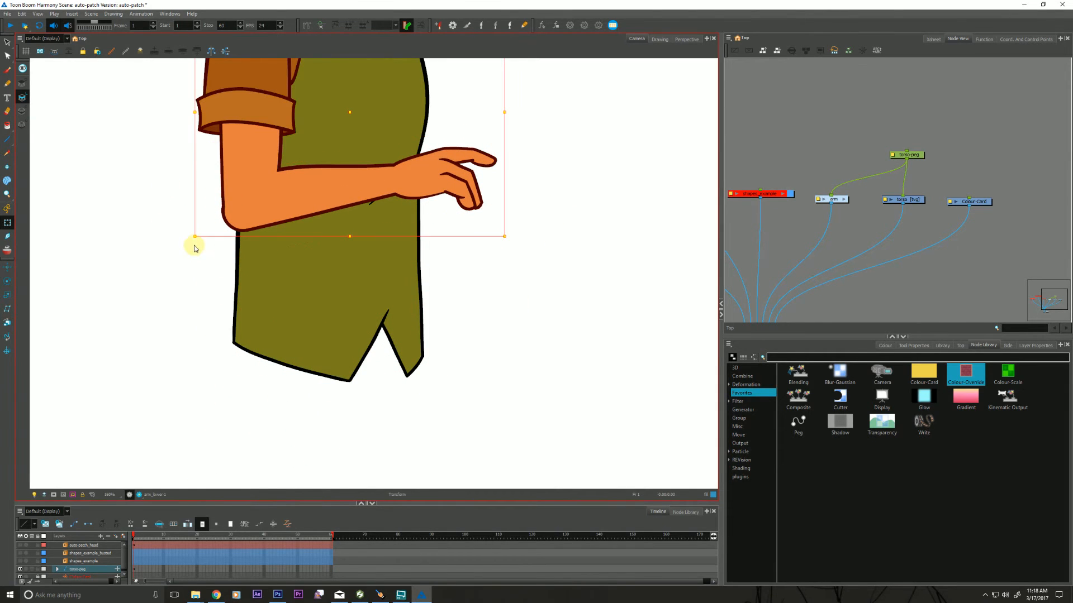
- Bend the arm across the shirt and select the upper arm node in the arm group
drag(195, 248, 332, 238)
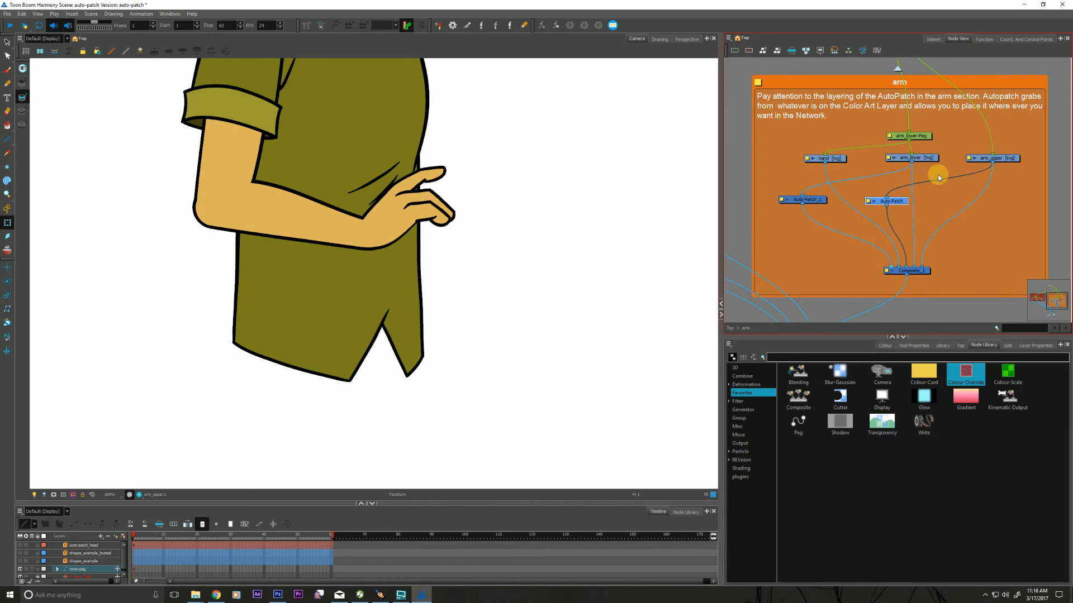
click(910, 158)
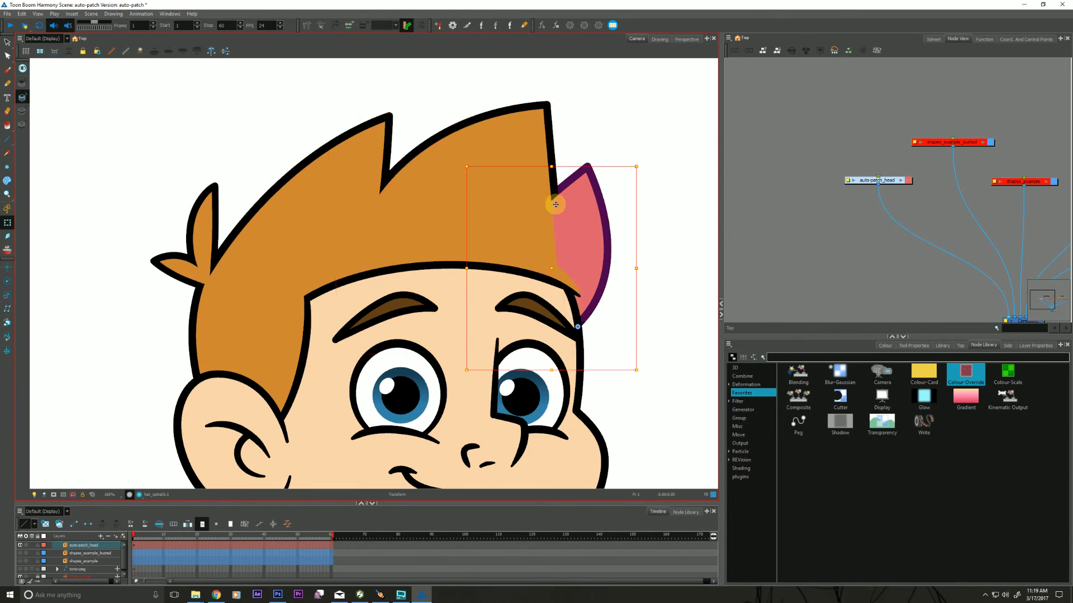
- Move a hair spike on the head's right while the hair keeps a single outline
drag(556, 204, 595, 130)
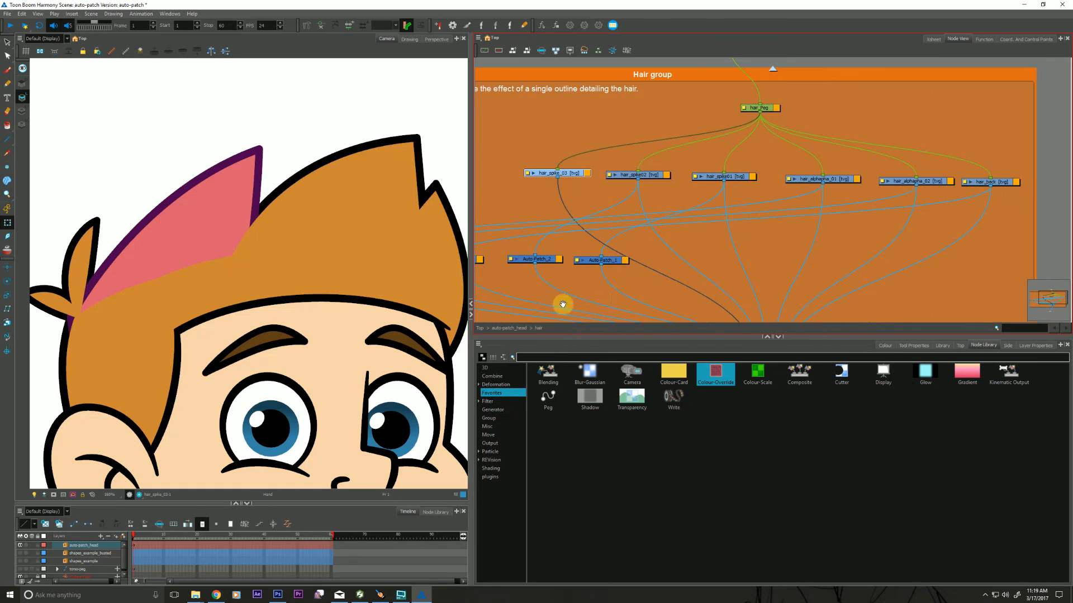
- Enter the Hair group network and rotate the hair spike on top of the head
click(985, 182)
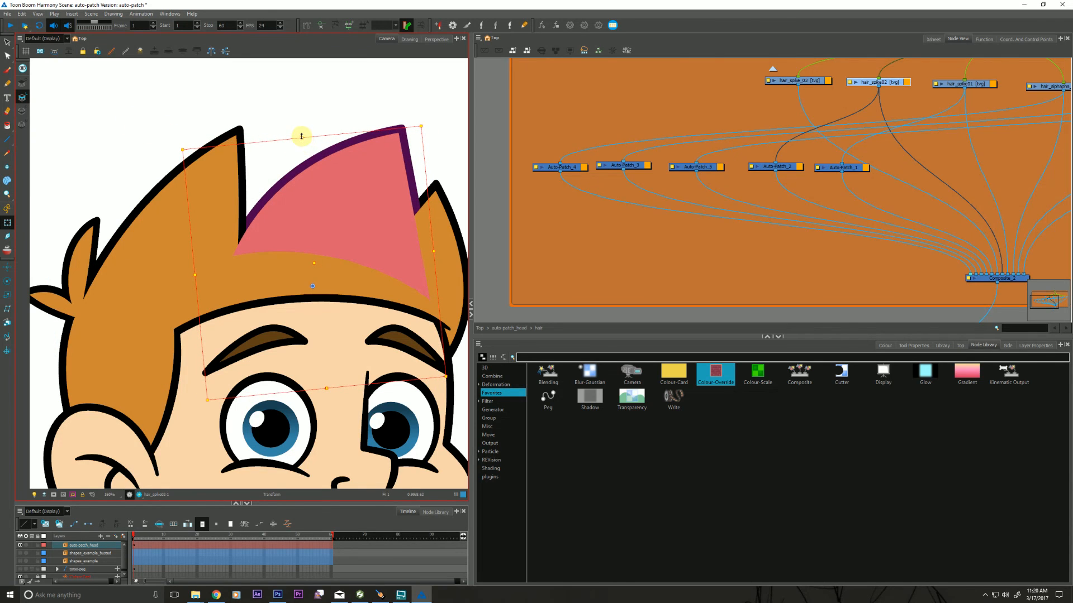
drag(301, 135, 225, 119)
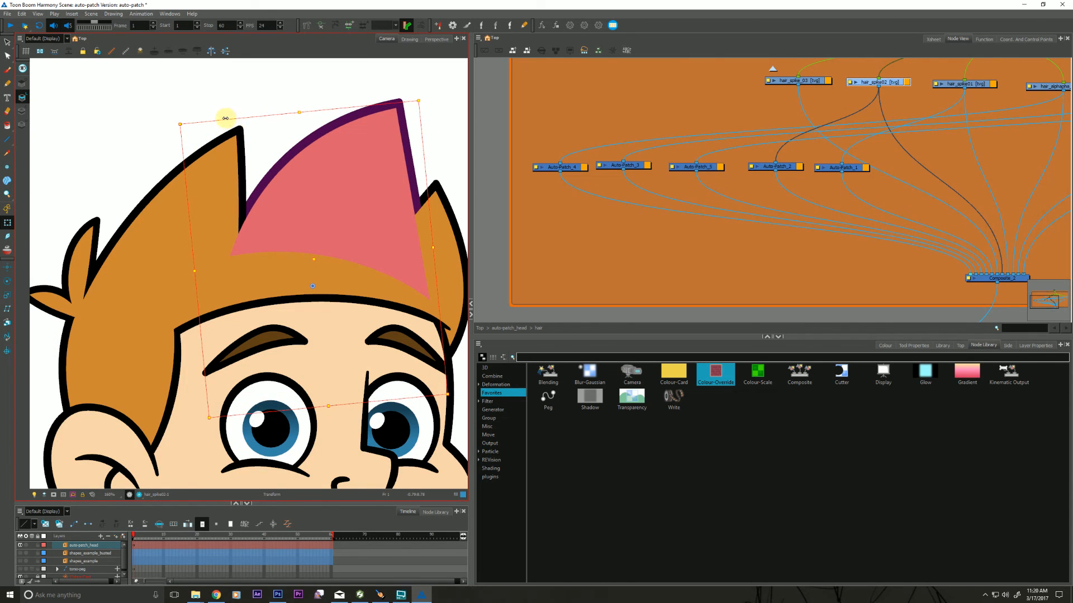